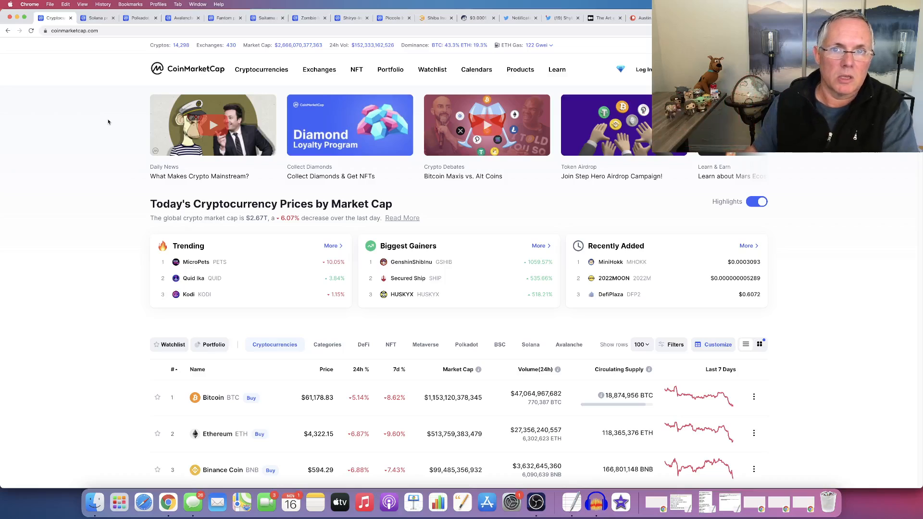
View the Solana coin page, then switch to the Polkadot (DOT) coin page.
click(95, 18)
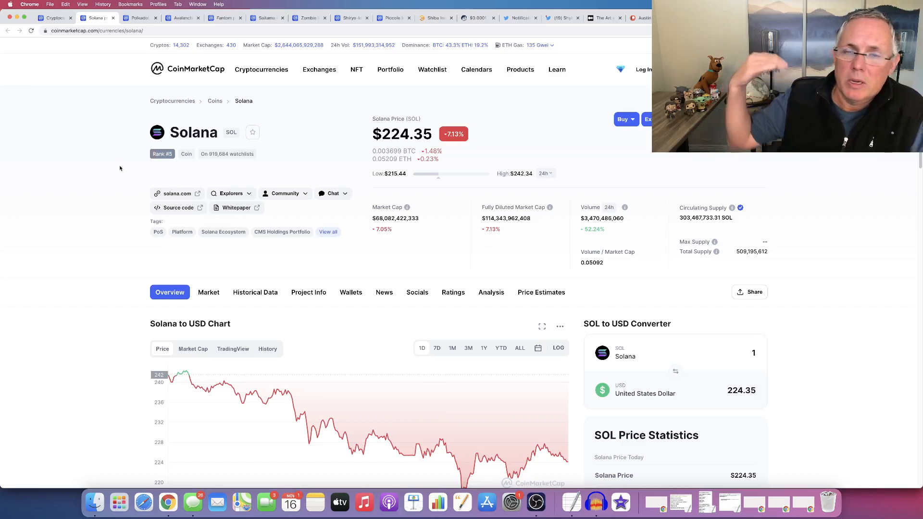
click(140, 18)
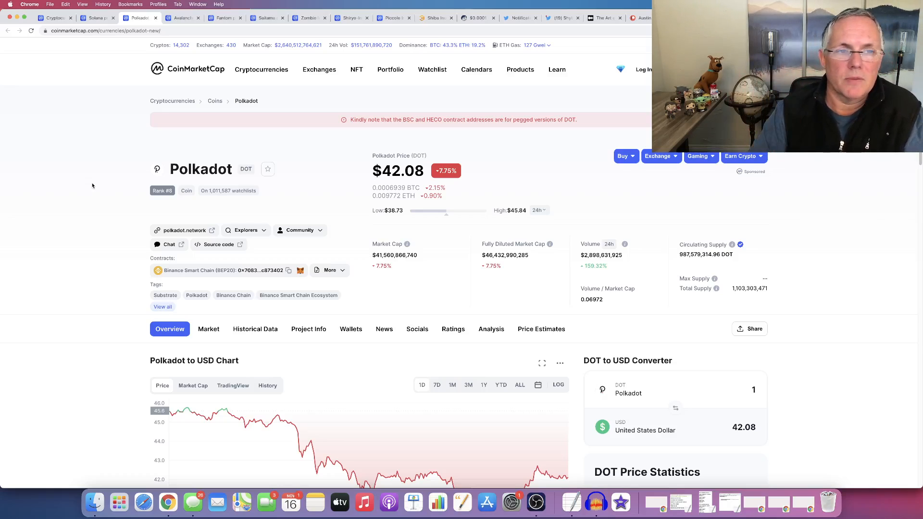
Review the Avalanche and Fantom coin pages, then bring up the Saitama token page.
click(183, 18)
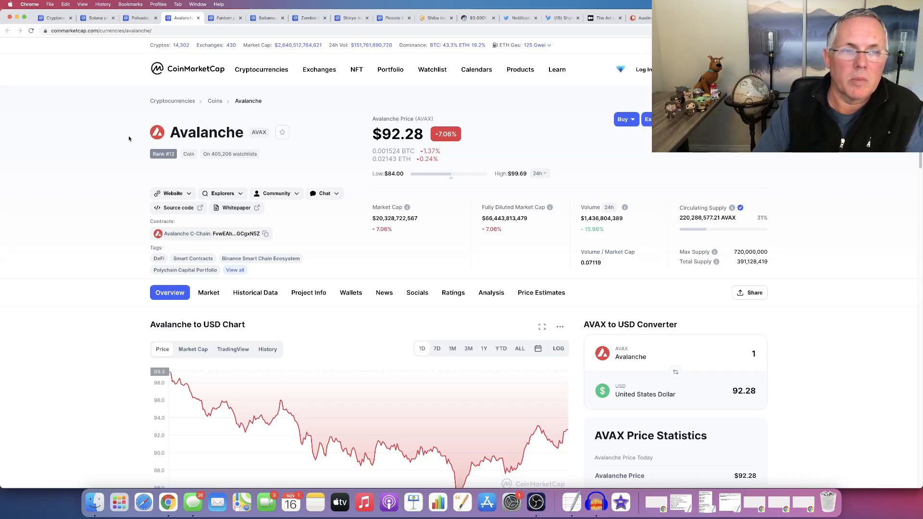
click(224, 17)
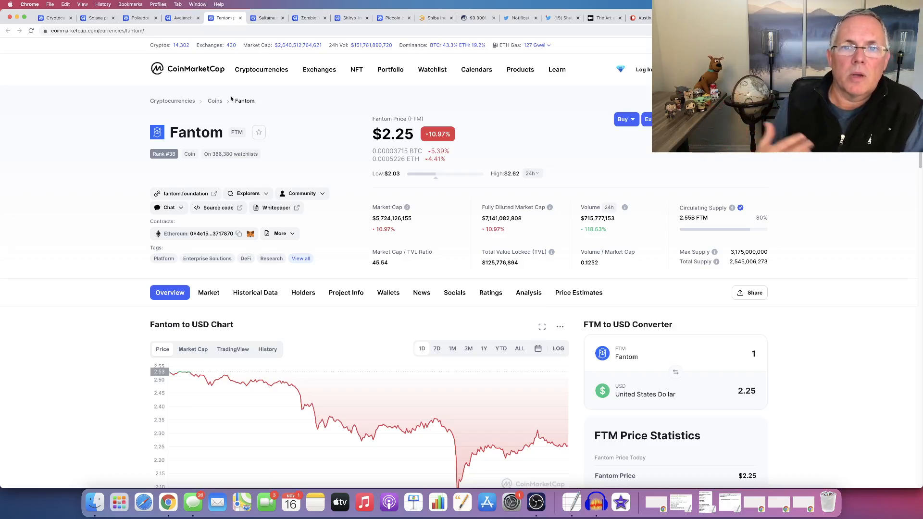
click(266, 18)
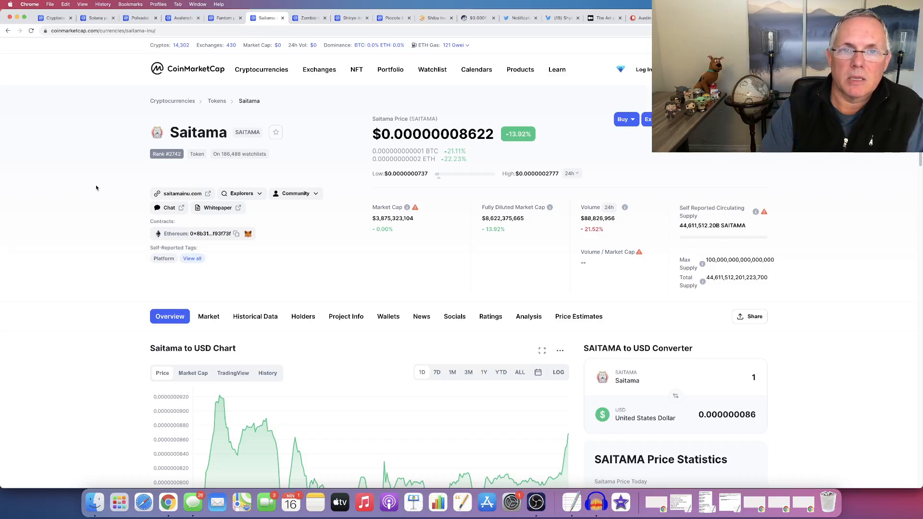
Switch from Saitama to the Zombie Inu token page with its price and chart.
click(309, 18)
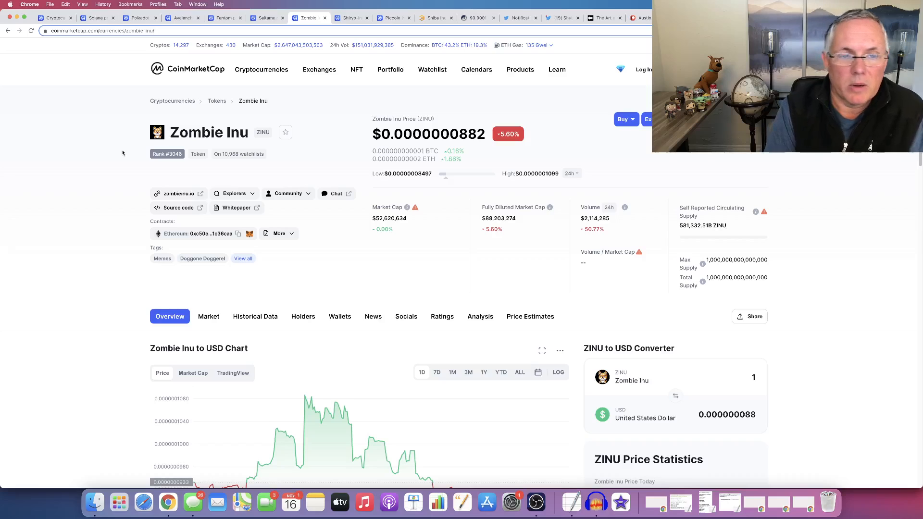
Compare the Shiryo-Inu and Piccolo Inu token pages, then go to the Patreon membership page.
click(351, 18)
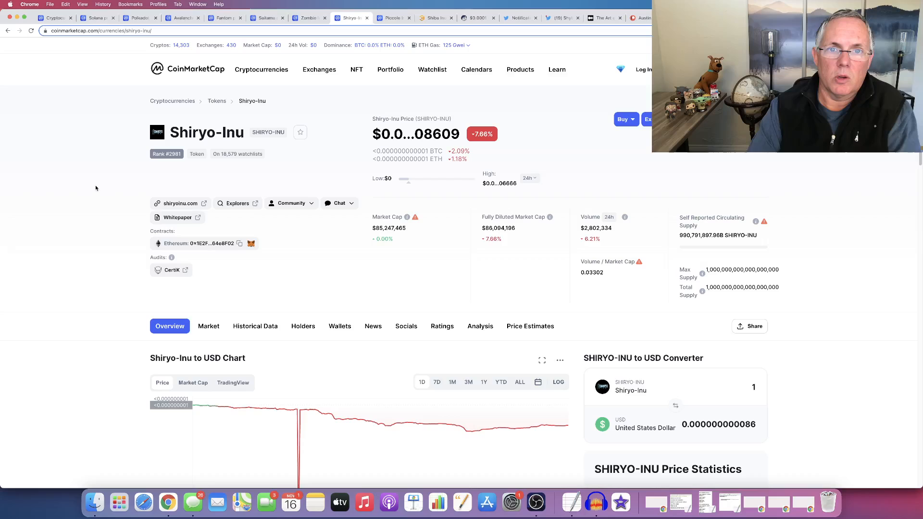
mouse_move(335, 113)
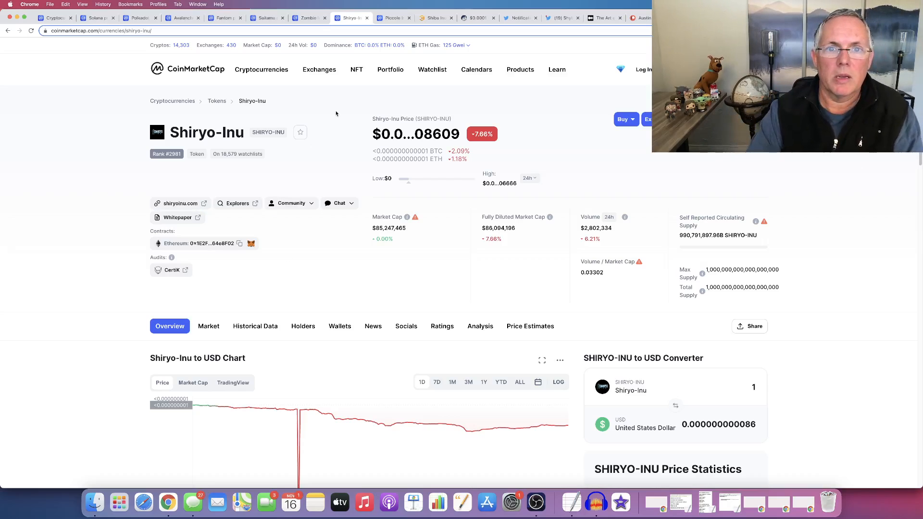
click(393, 18)
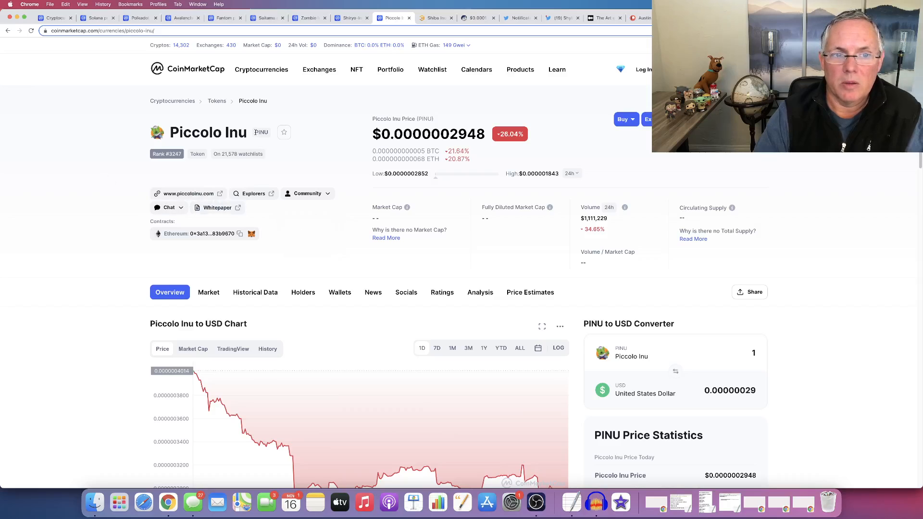
mouse_move(336, 126)
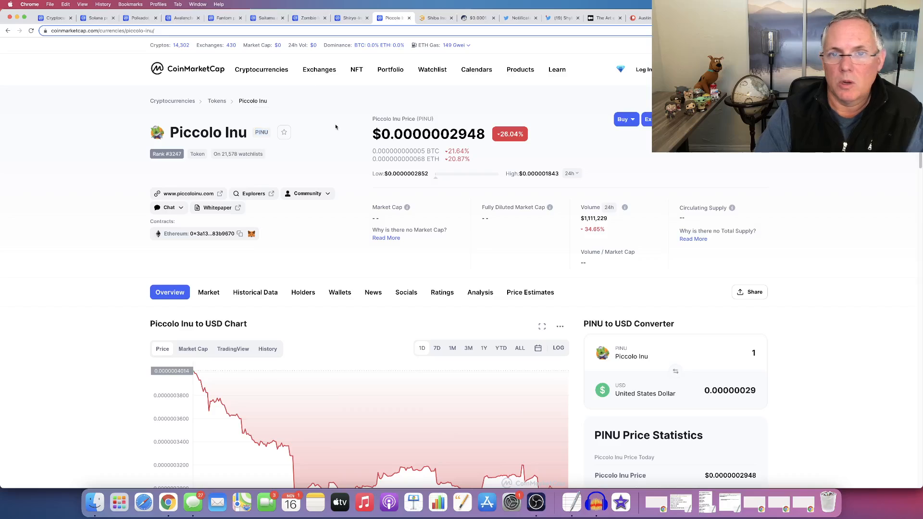
click(348, 17)
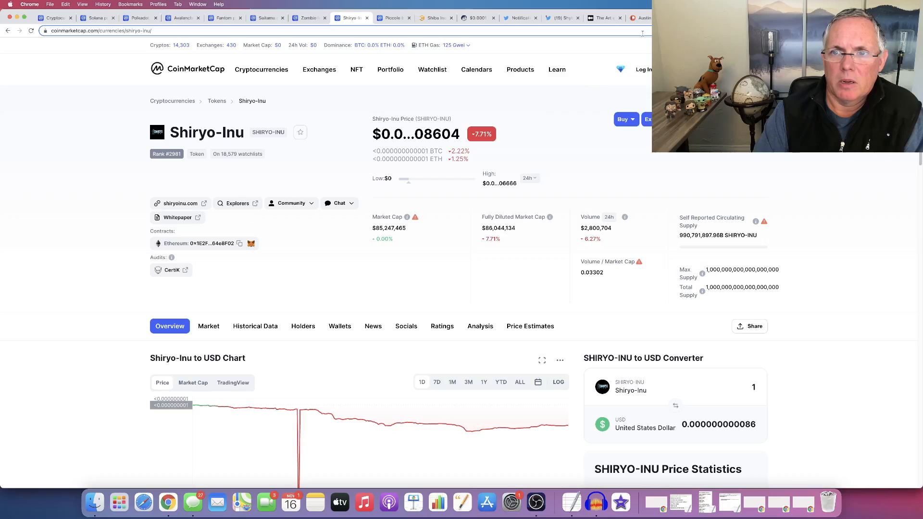
click(642, 18)
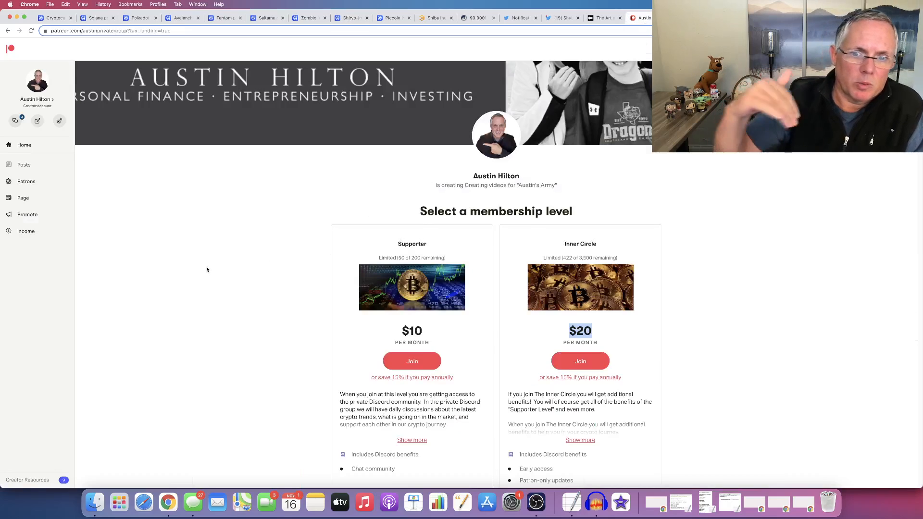